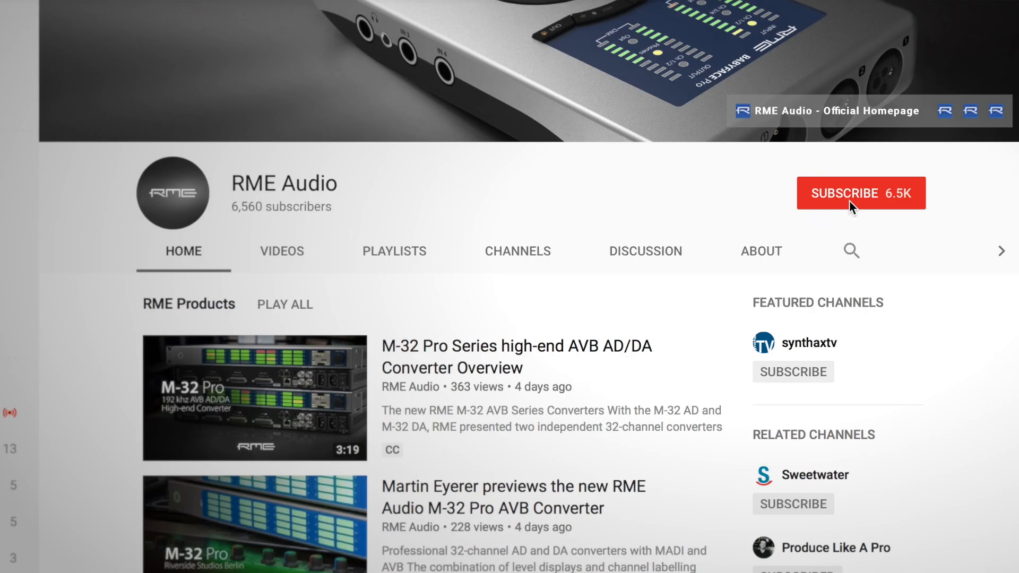
Subscribe to the RME Audio channel and enable bell notifications
left_click(861, 192)
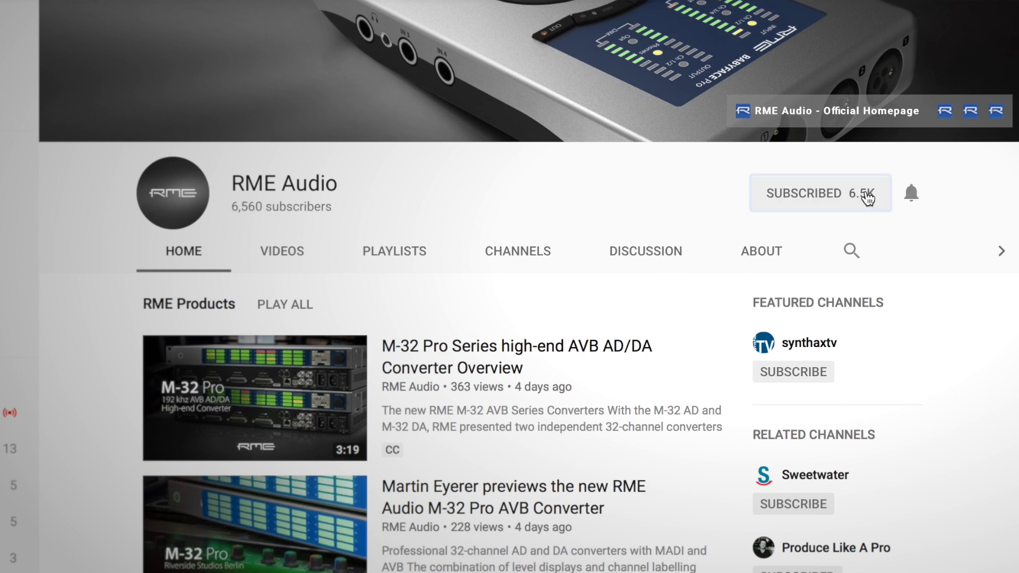
mouse_move(912, 193)
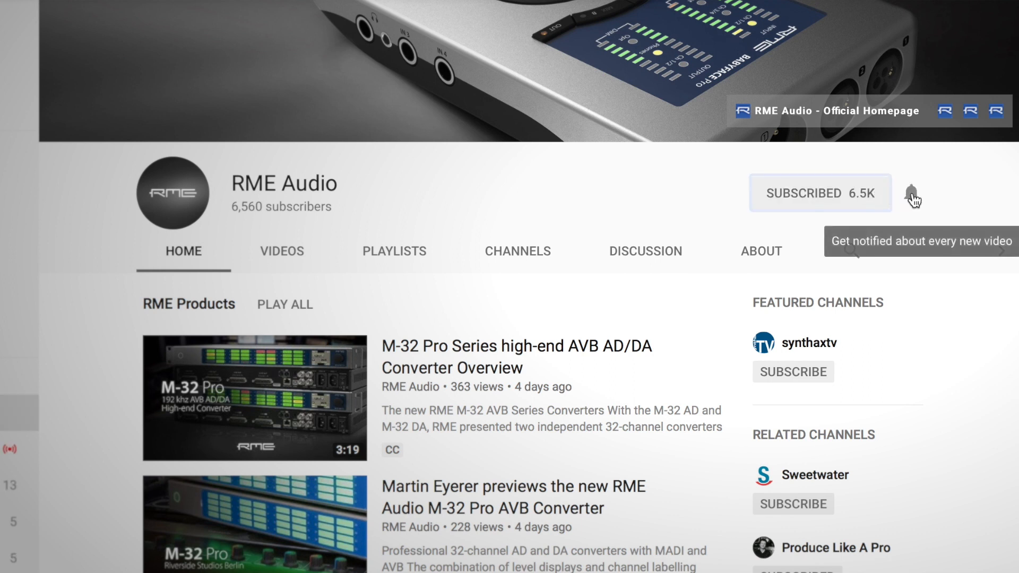
left_click(912, 193)
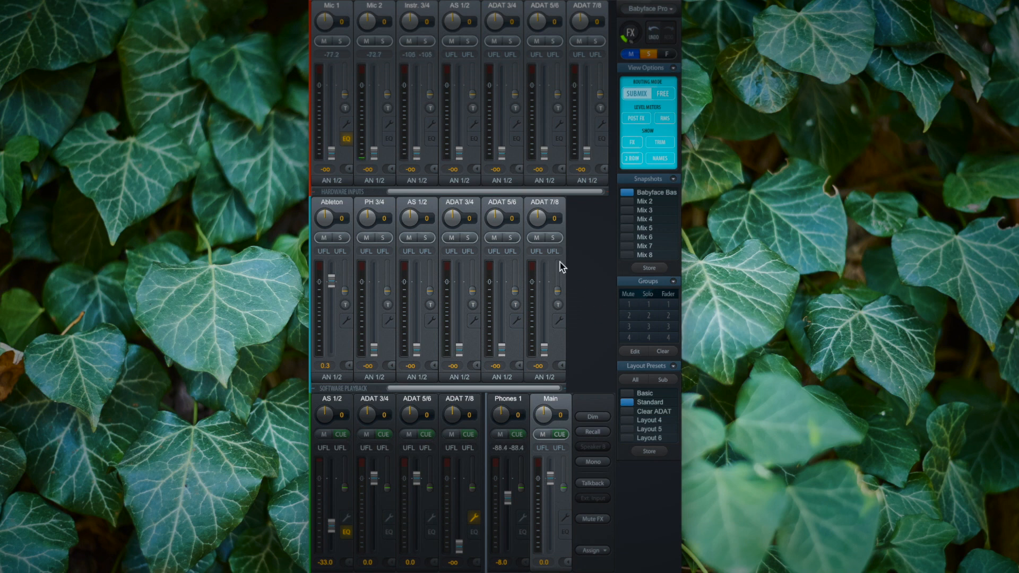
mouse_move(696, 276)
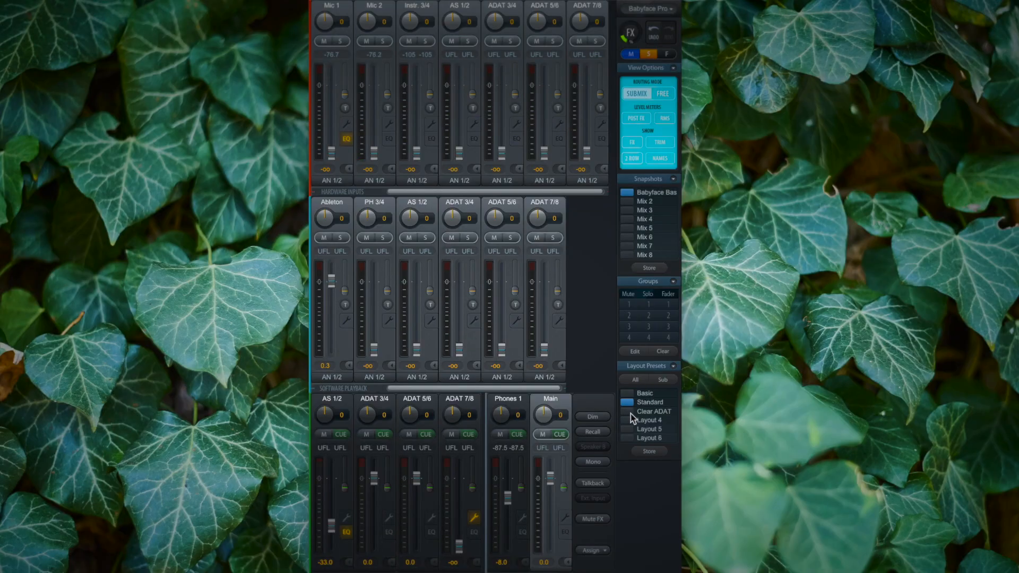
Apply the Clear ADAT layout, recall Mix 2, then return to the Babyface snapshot
left_click(654, 411)
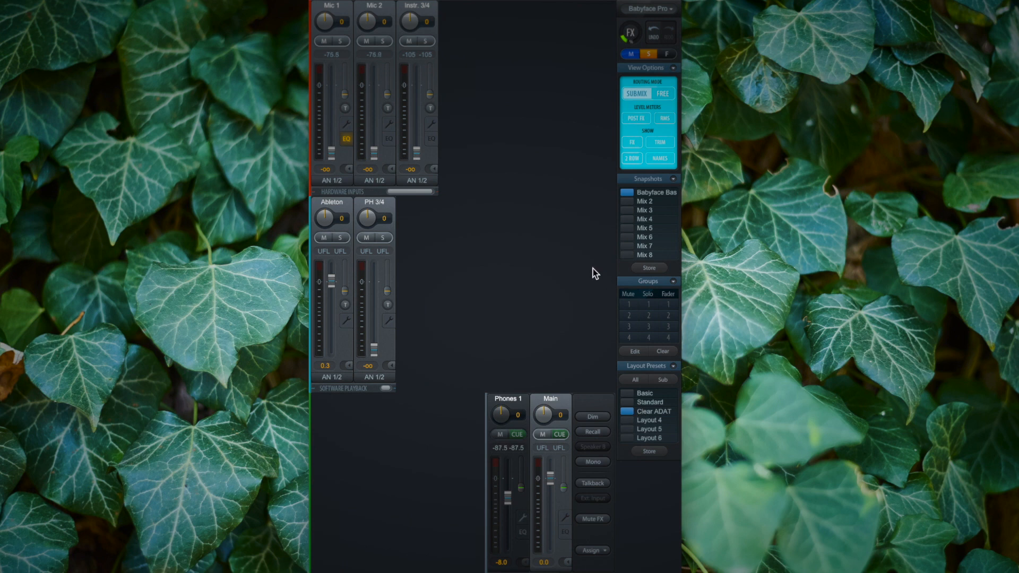
mouse_move(589, 203)
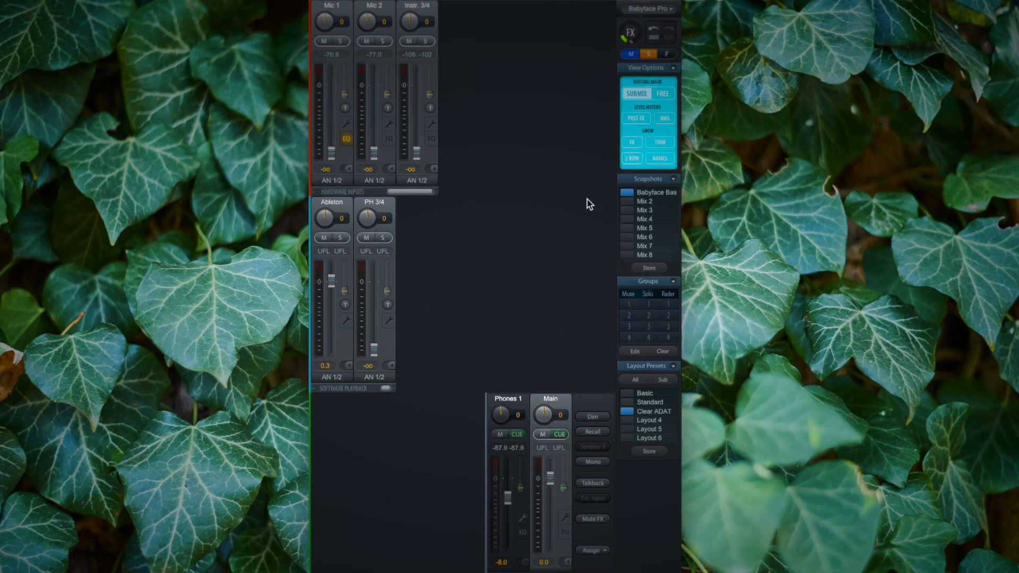
left_click(628, 198)
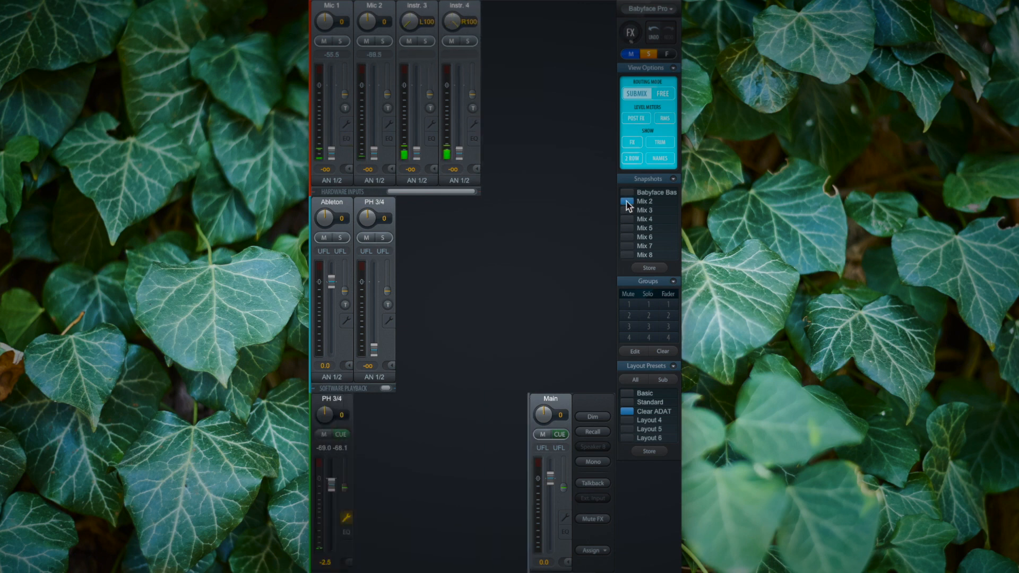
left_click(628, 201)
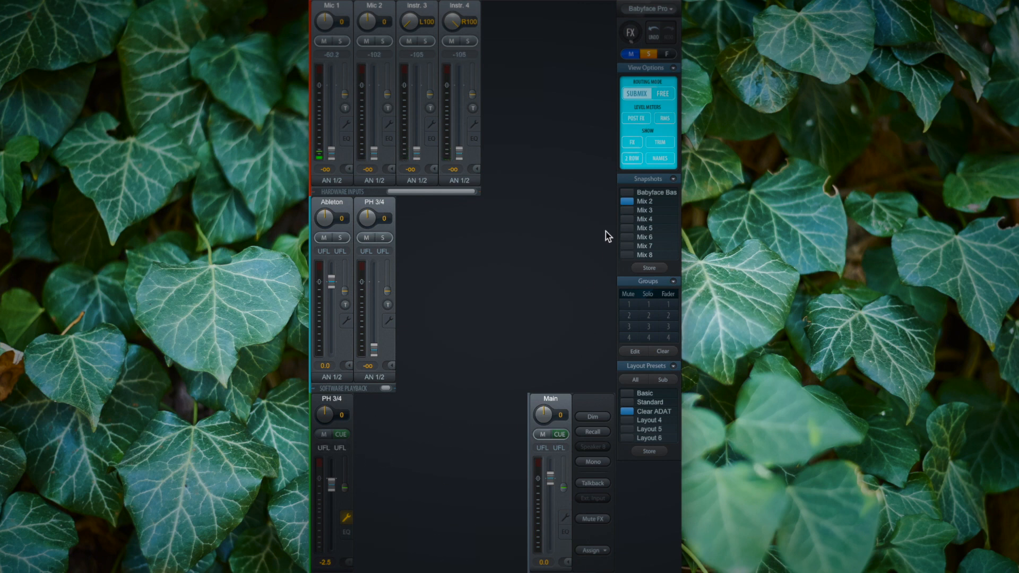
left_click(643, 193)
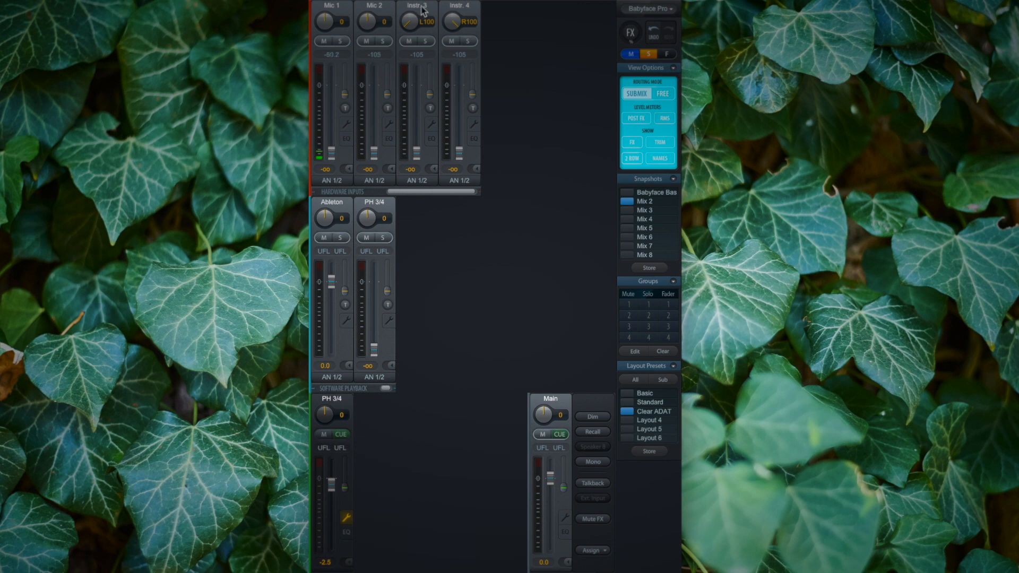
mouse_move(392, 75)
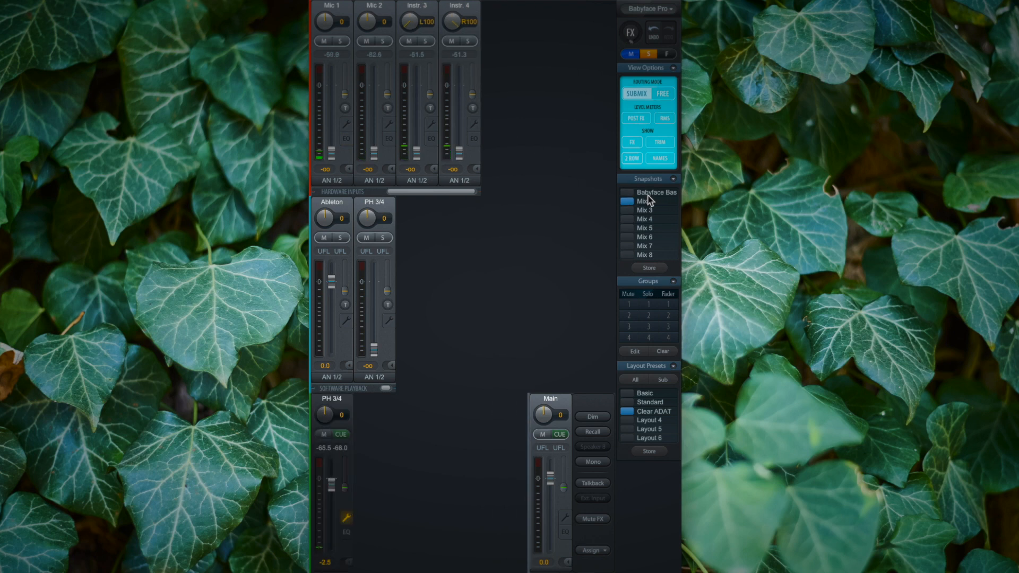
left_click(627, 196)
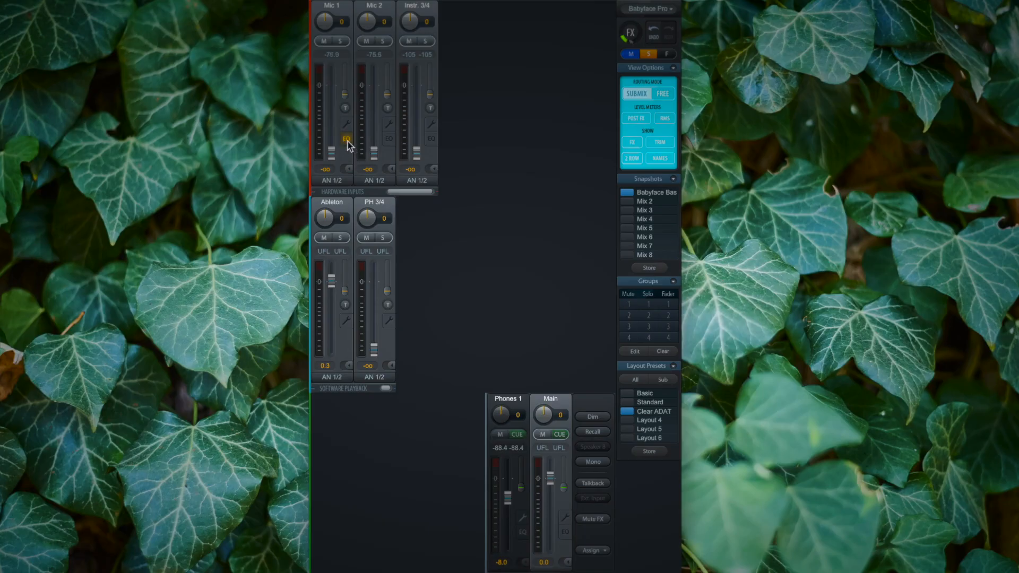
Show Mic 1's EQ and toggle the Mix 2 snapshot against the previous mix
left_click(346, 139)
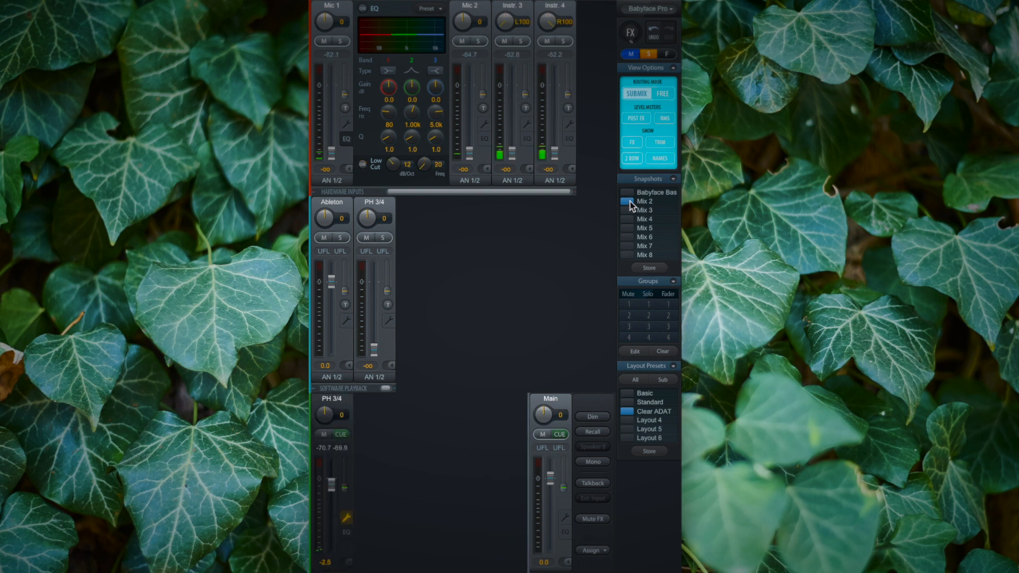
left_click(627, 201)
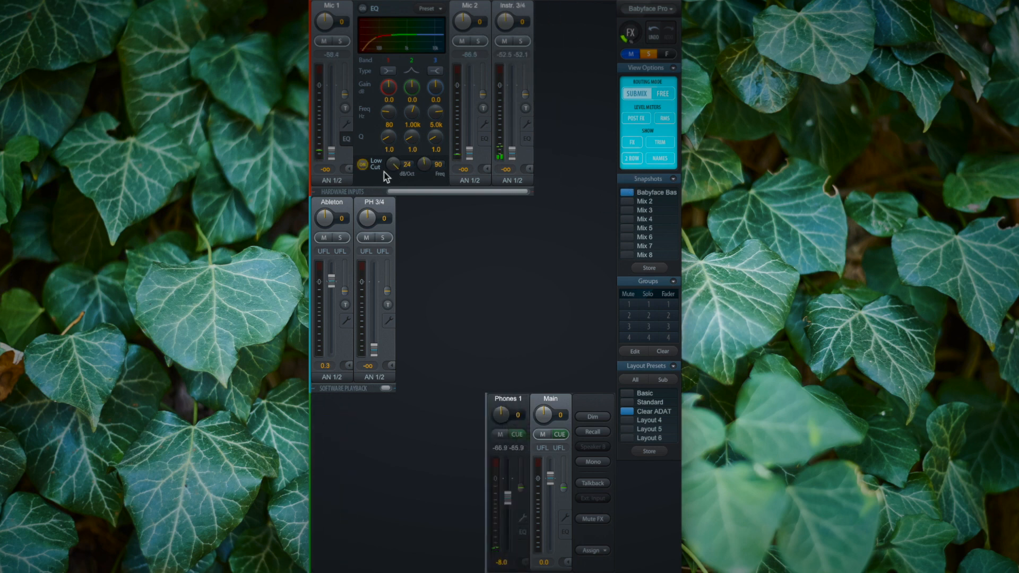
left_click(626, 192)
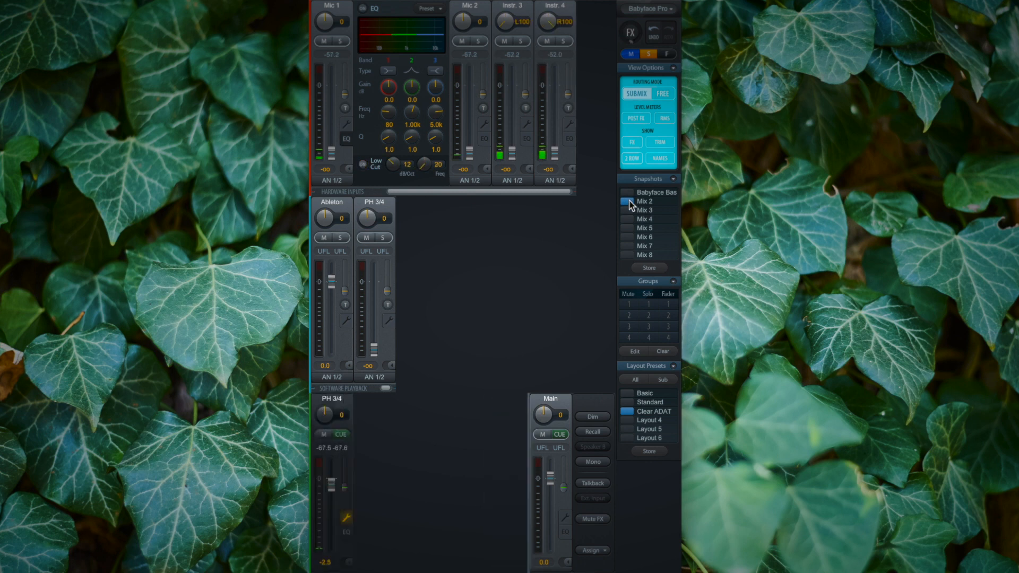
left_click(626, 192)
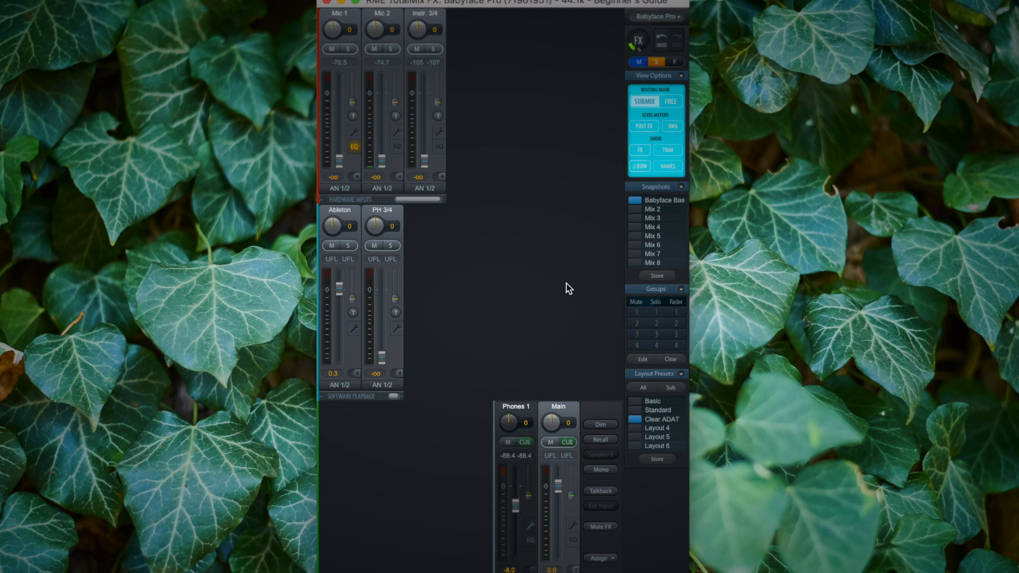
mouse_move(642, 297)
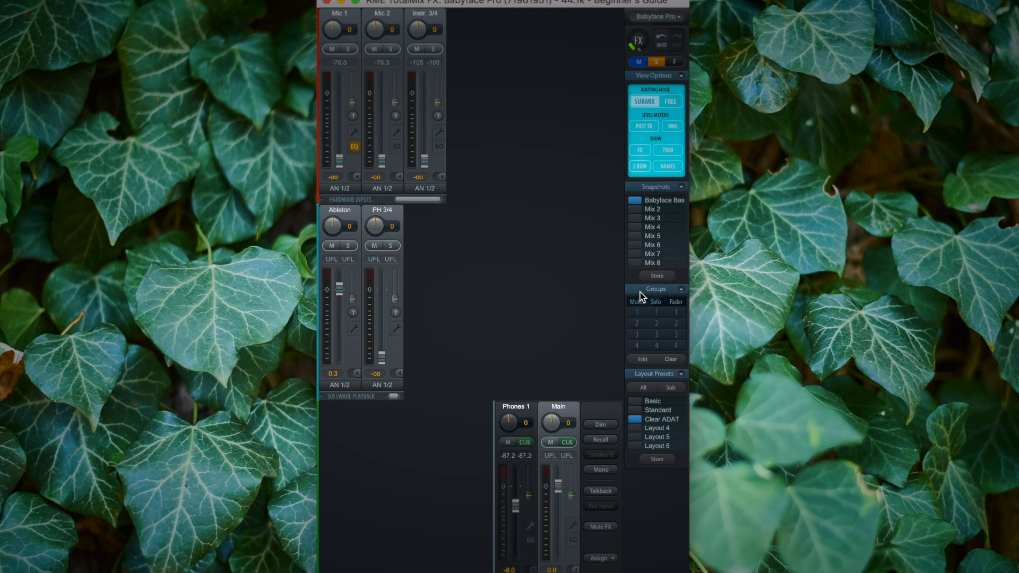
mouse_move(596, 420)
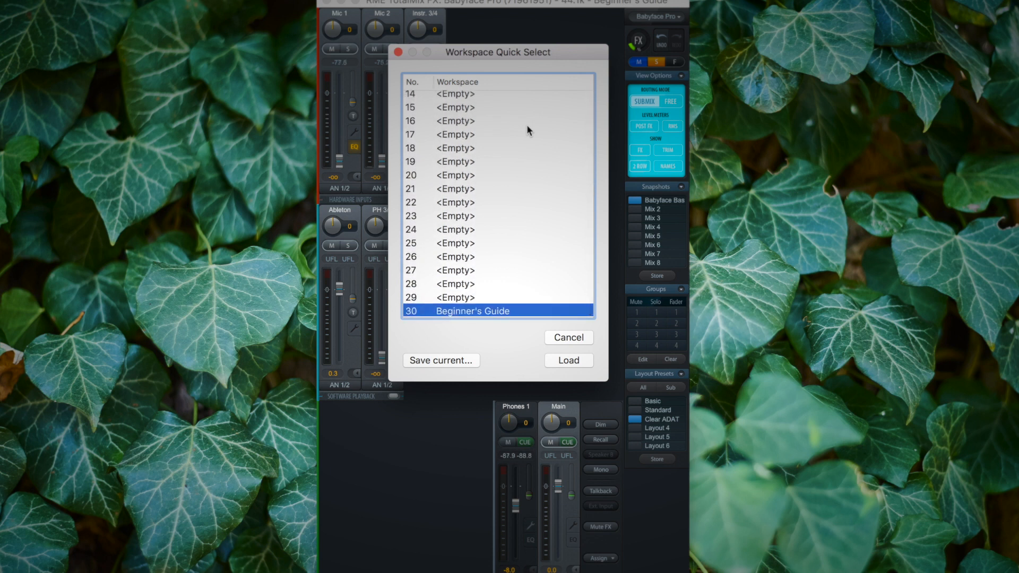
Select '1 Standard' at the top of the workspace list and load it
scroll("up", 3)
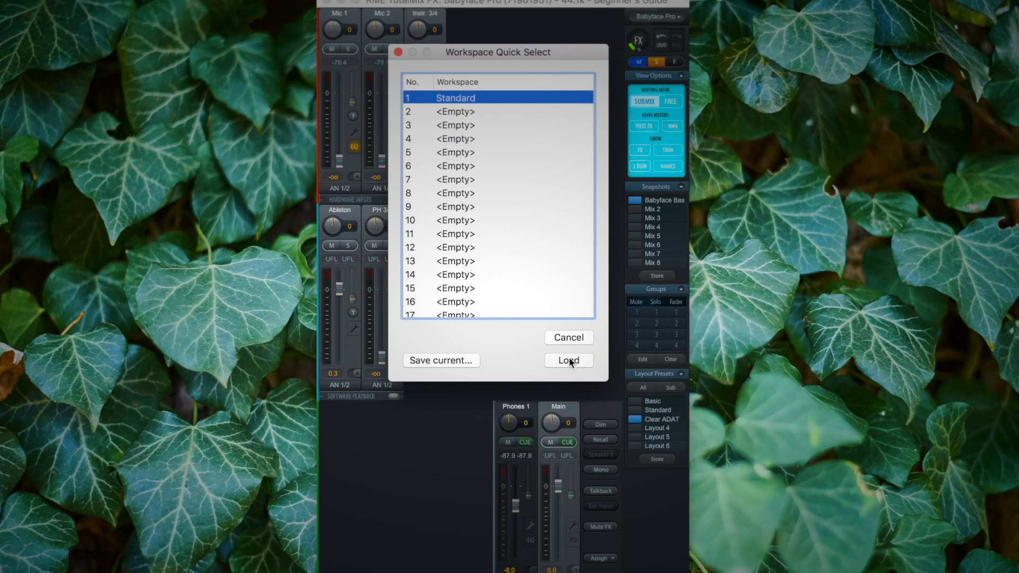
left_click(569, 361)
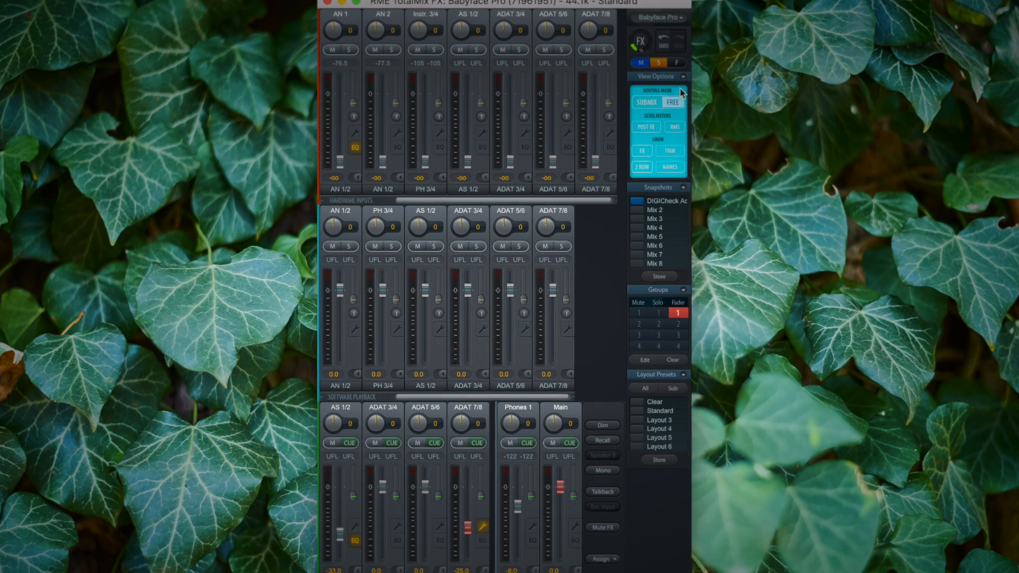
mouse_move(586, 461)
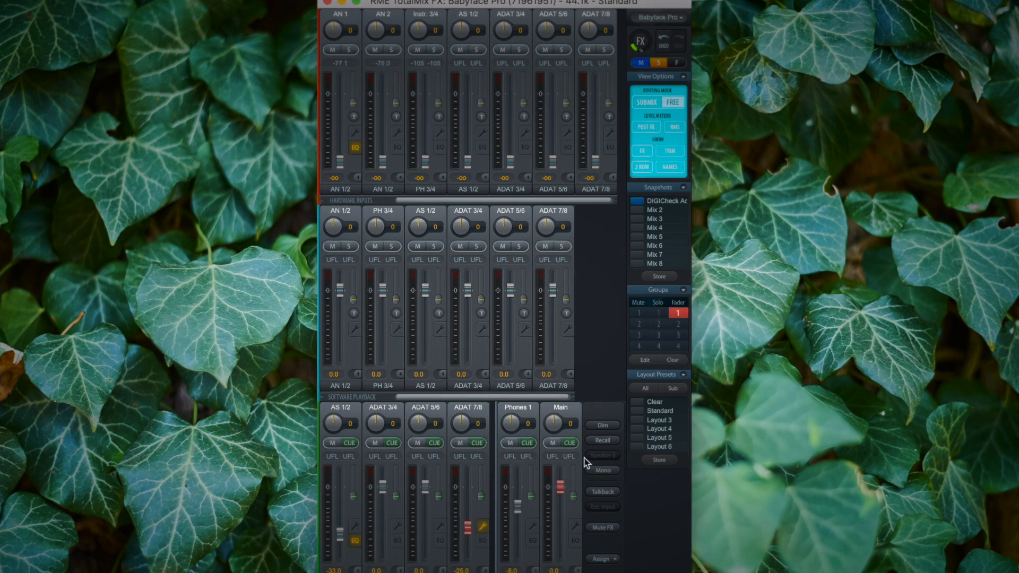
mouse_move(656, 354)
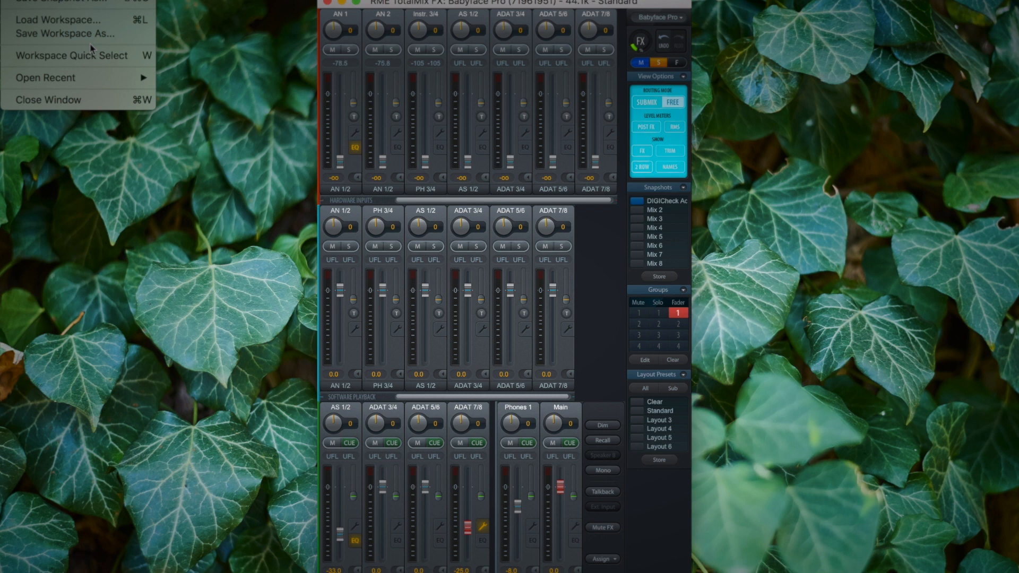
mouse_move(78, 56)
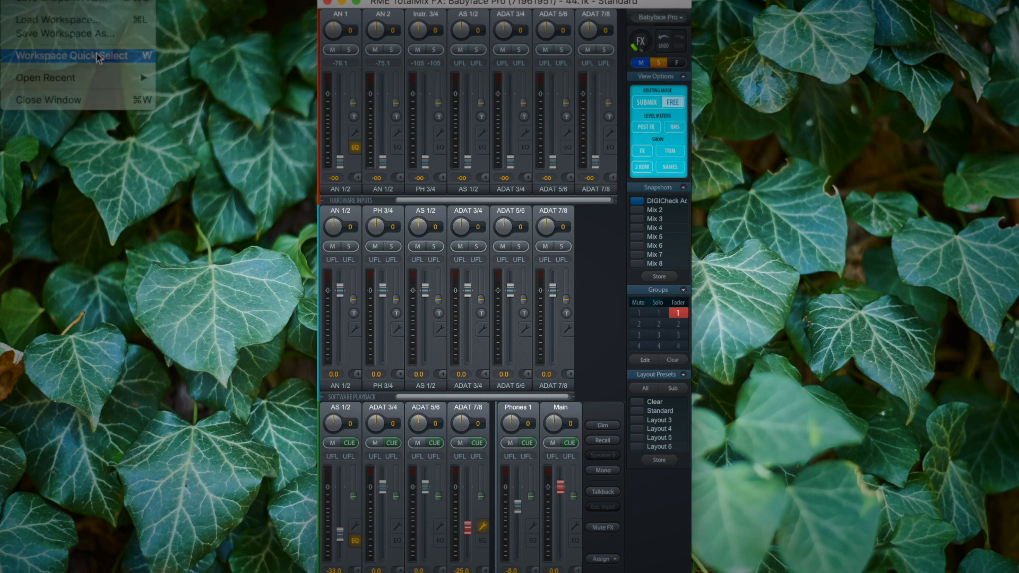
Bring back the Beginner's Guide workspace via quick select, then apply the Clear ADAT preset
left_click(72, 55)
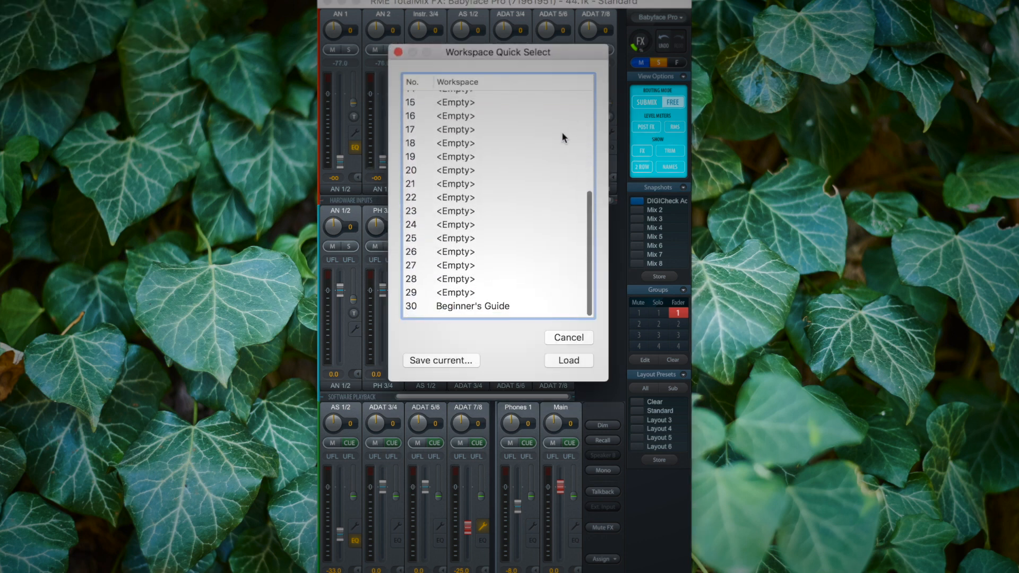
left_click(473, 310)
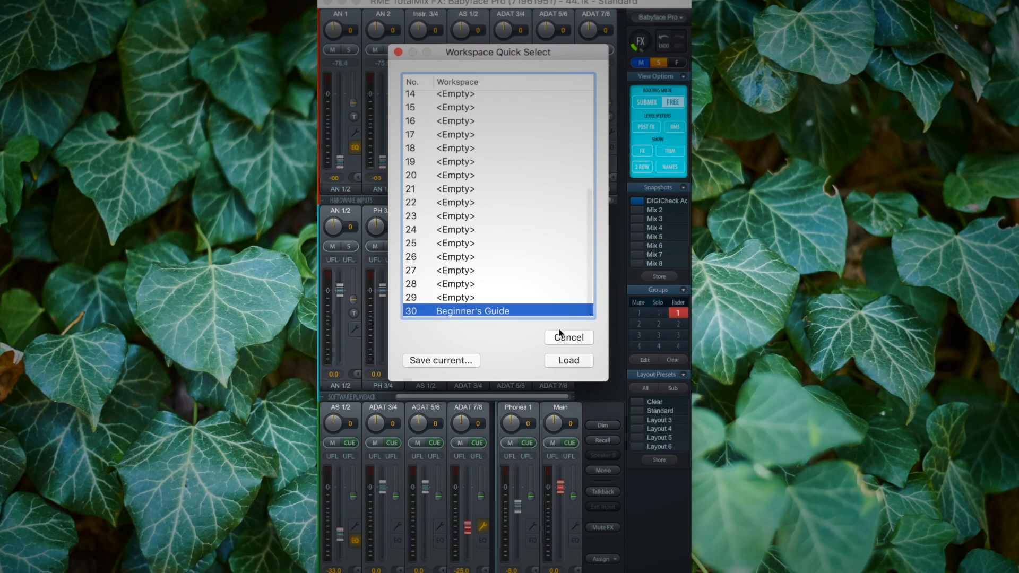
left_click(567, 360)
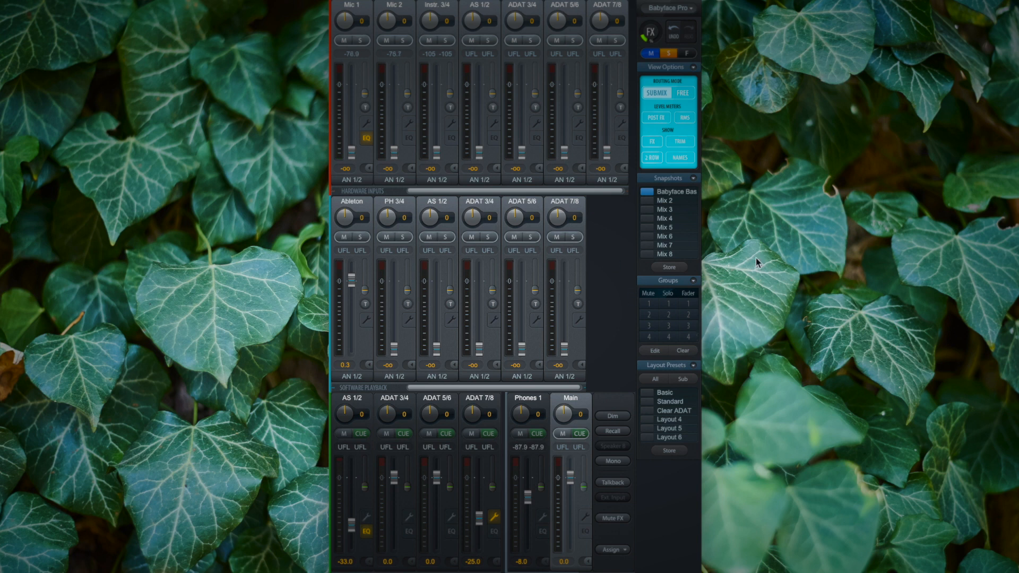
left_click(669, 410)
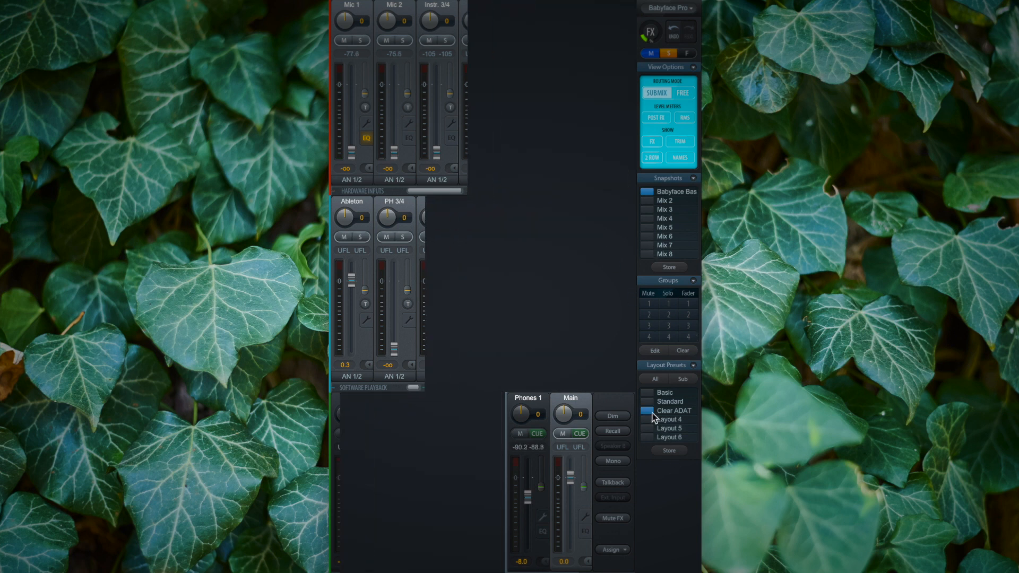
left_click(674, 411)
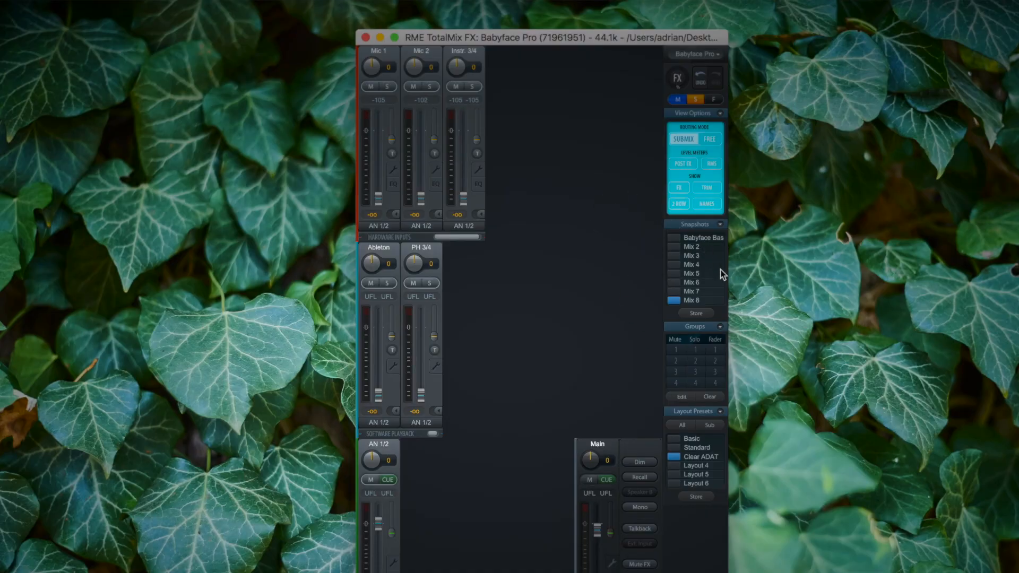
mouse_move(558, 249)
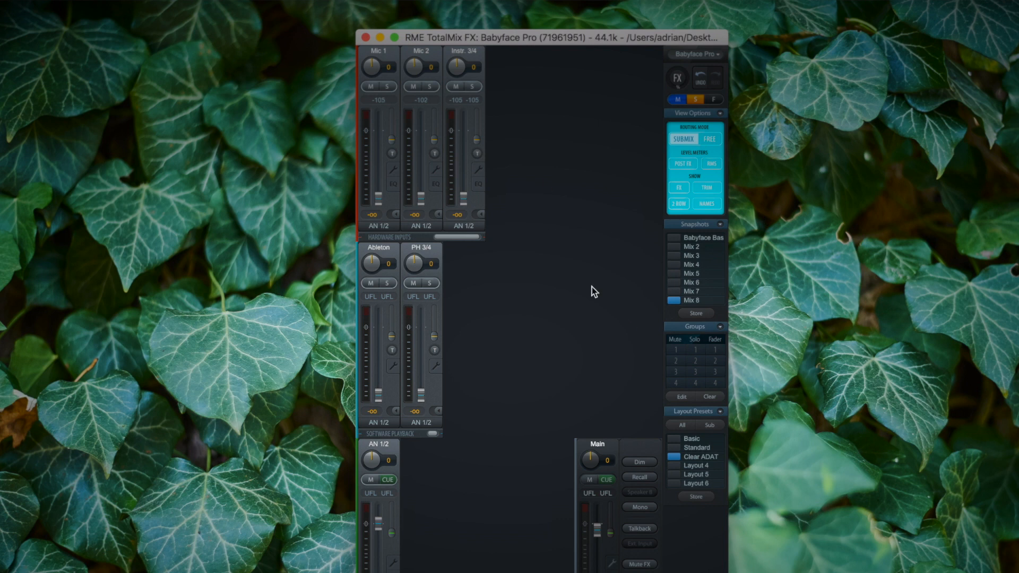
mouse_move(695, 313)
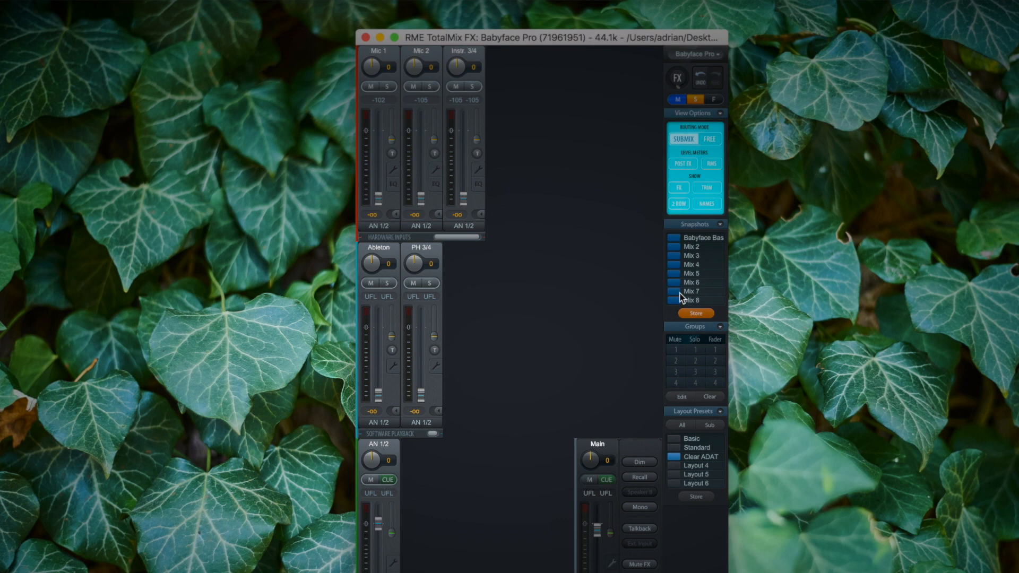
Store the current mixer state into the Mix 8 snapshot slot
left_click(674, 300)
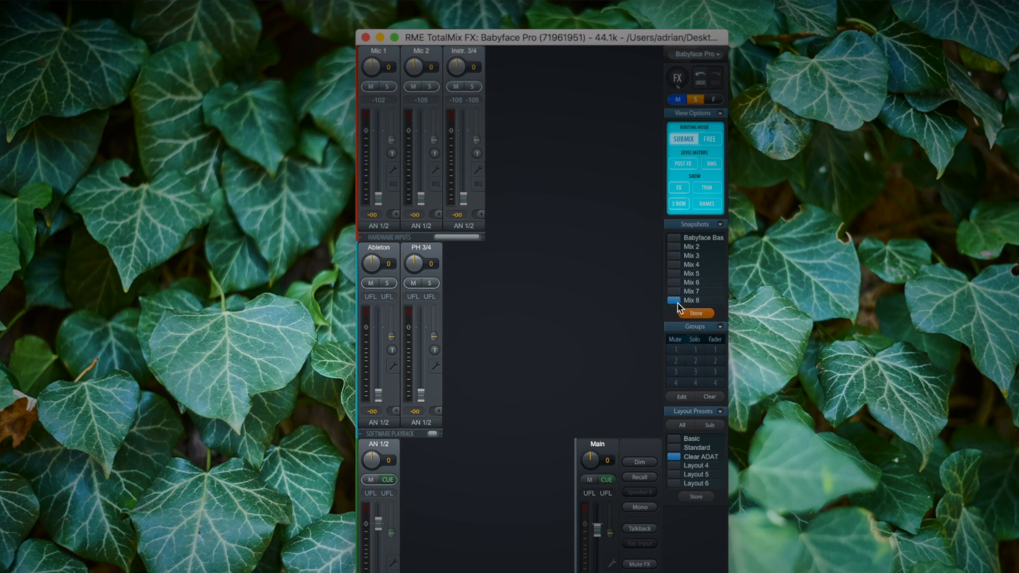
mouse_move(616, 329)
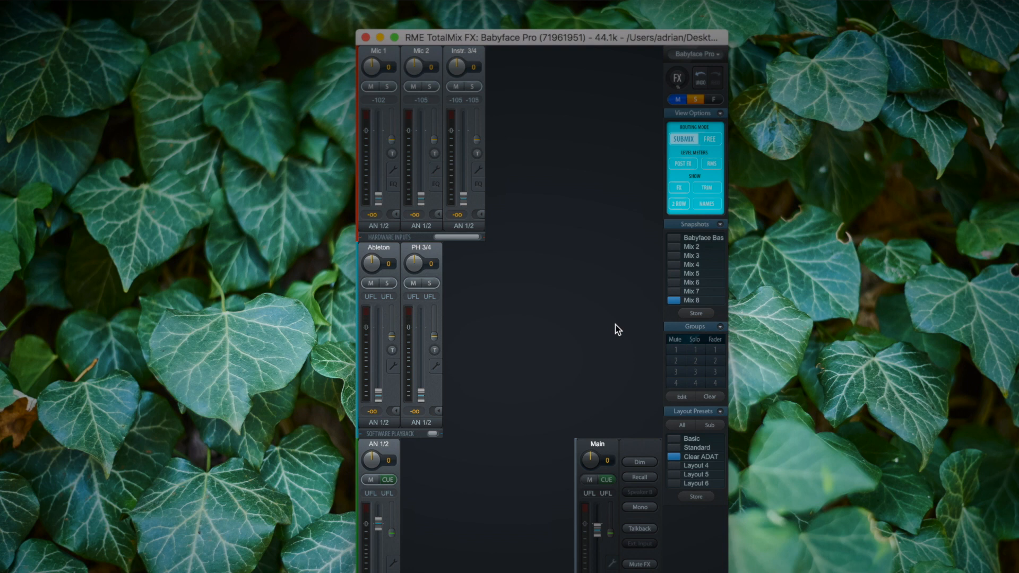
mouse_move(135, 68)
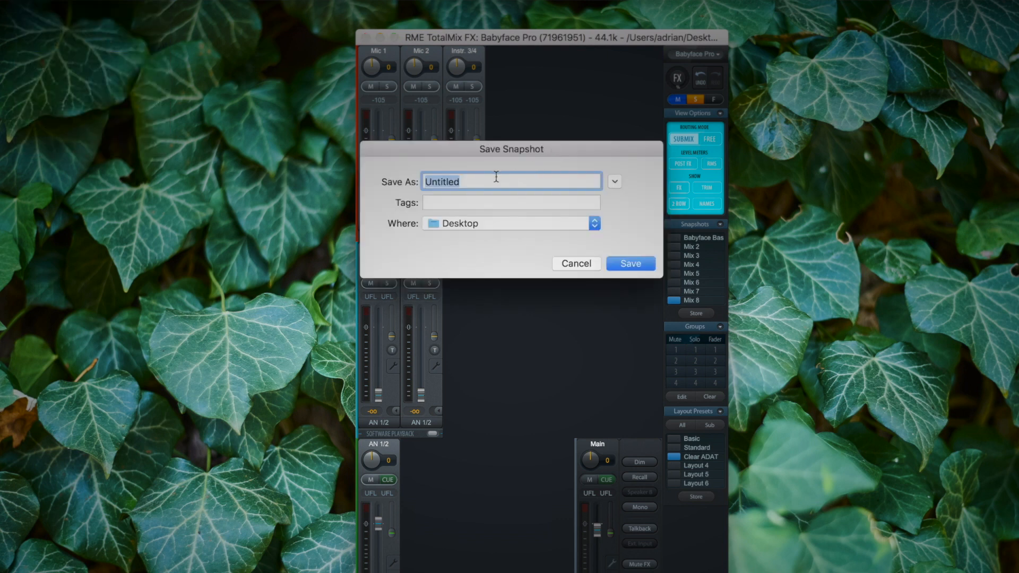
Name the snapshot file 'Snap' and save it to the Desktop
type("Snap")
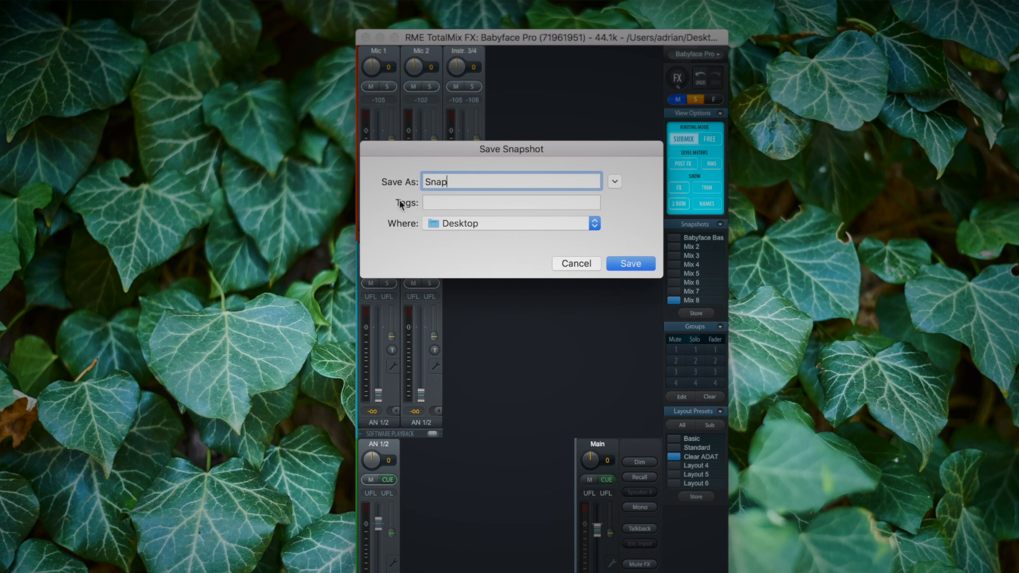
mouse_move(668, 238)
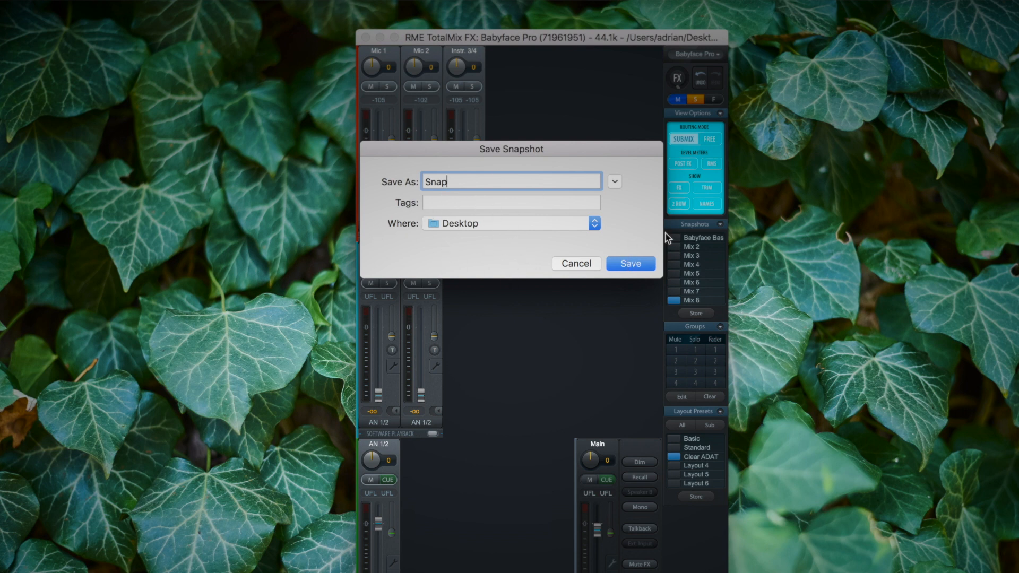
left_click(630, 264)
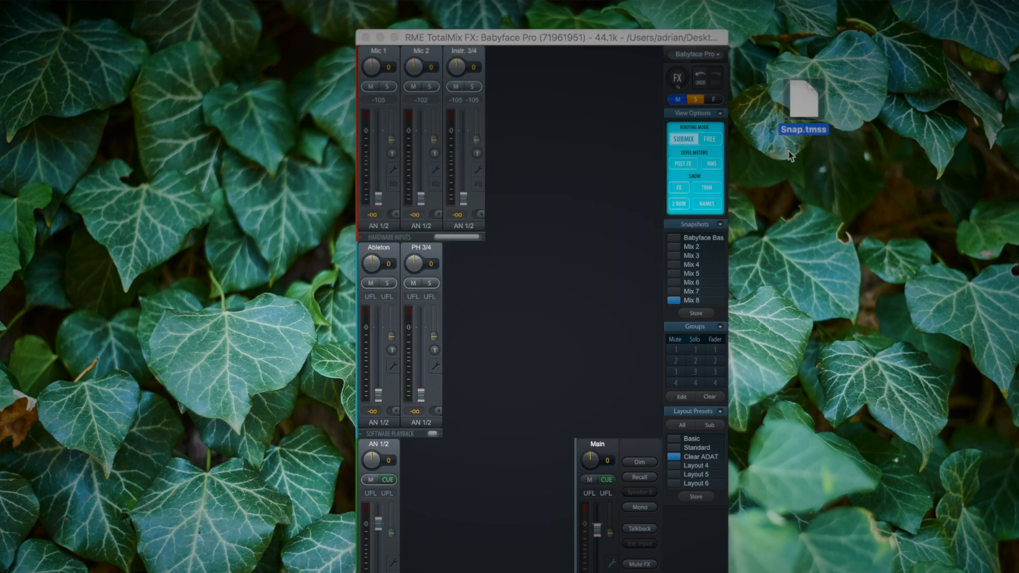
mouse_move(806, 116)
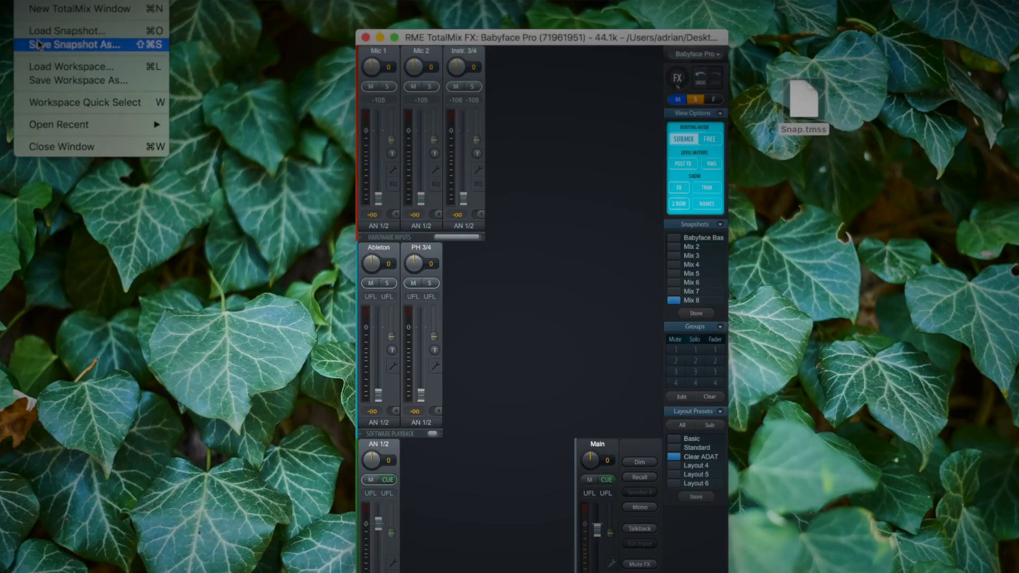
left_click(72, 44)
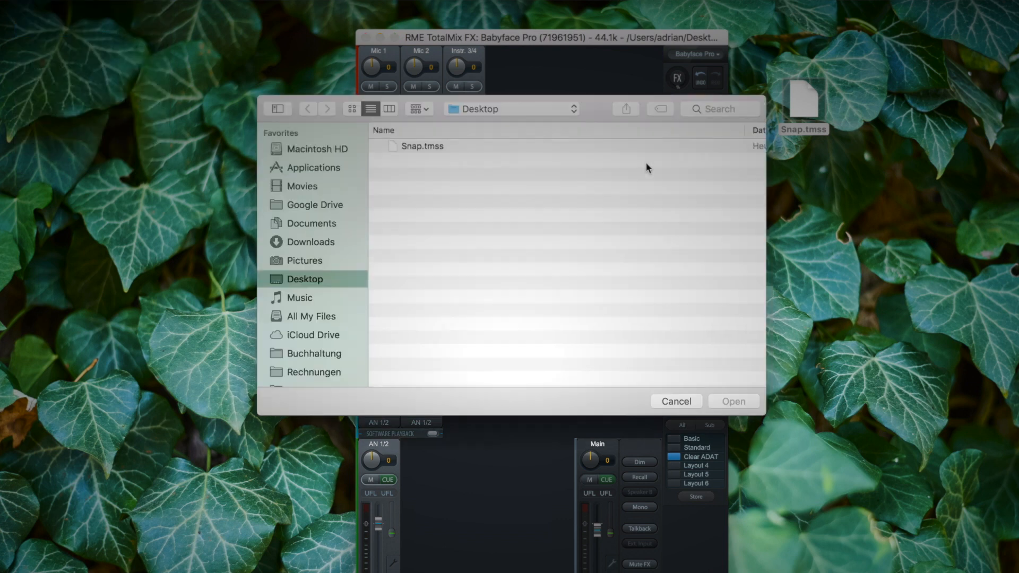
left_click(423, 147)
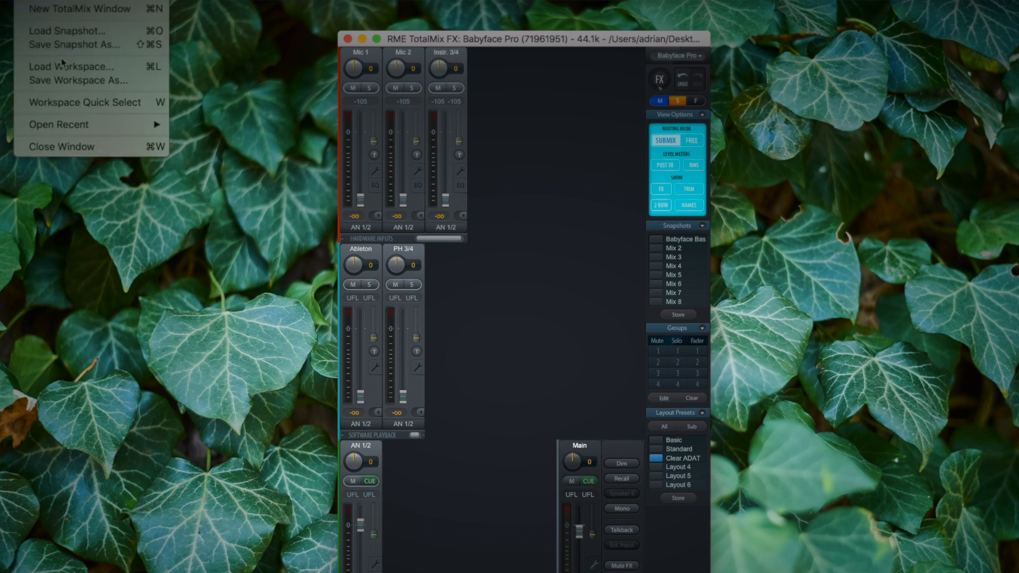
mouse_move(85, 102)
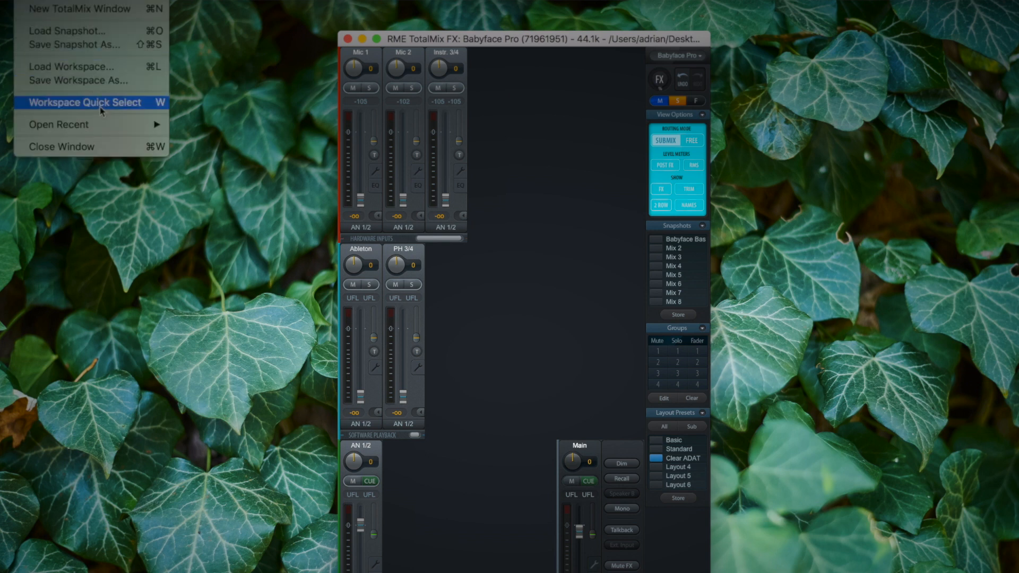
Open Workspace Quick Select, scroll the list, and choose 'Save current...'
left_click(83, 102)
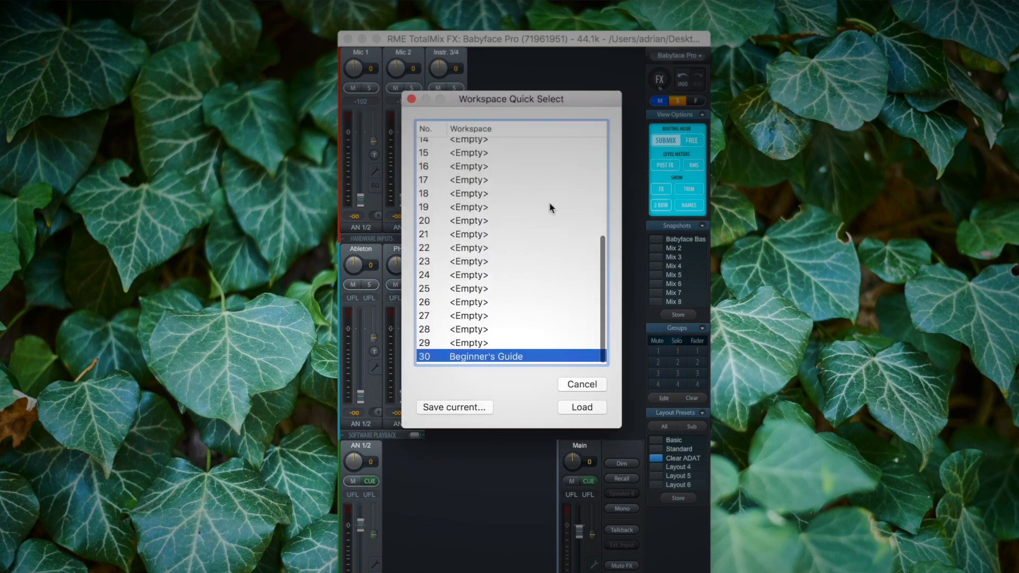
scroll("down", 3)
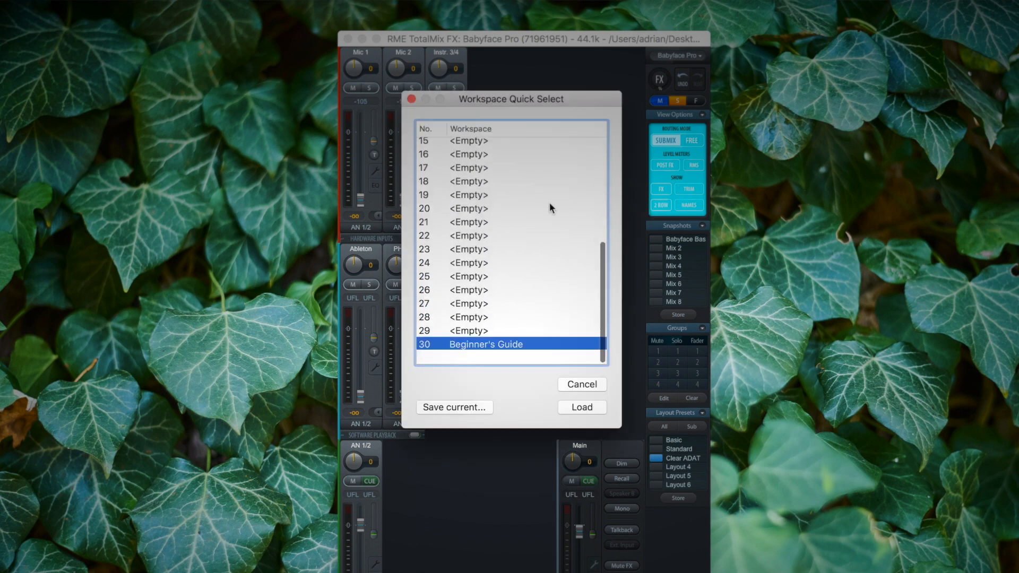
scroll("up", 3)
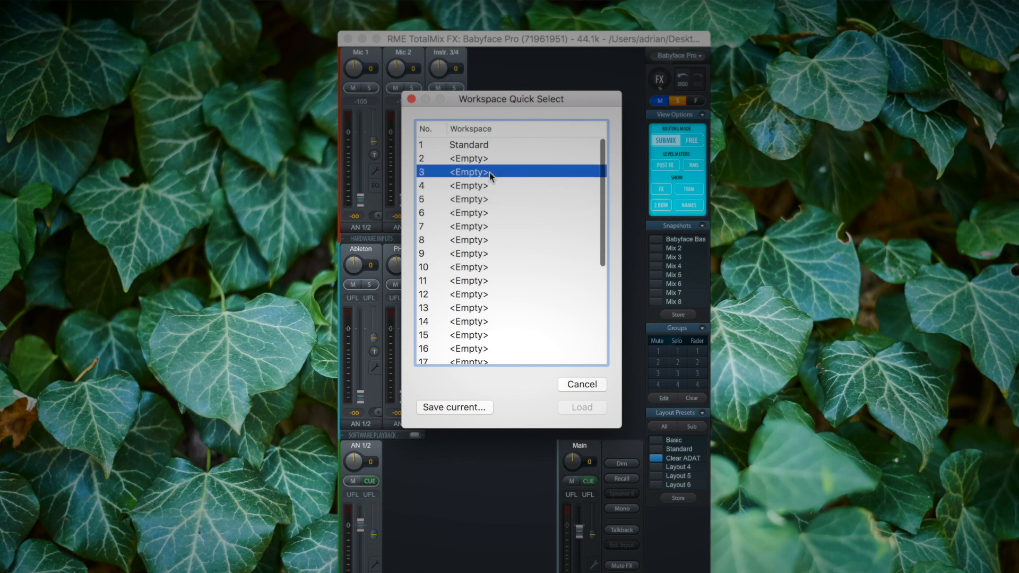
scroll("down", 3)
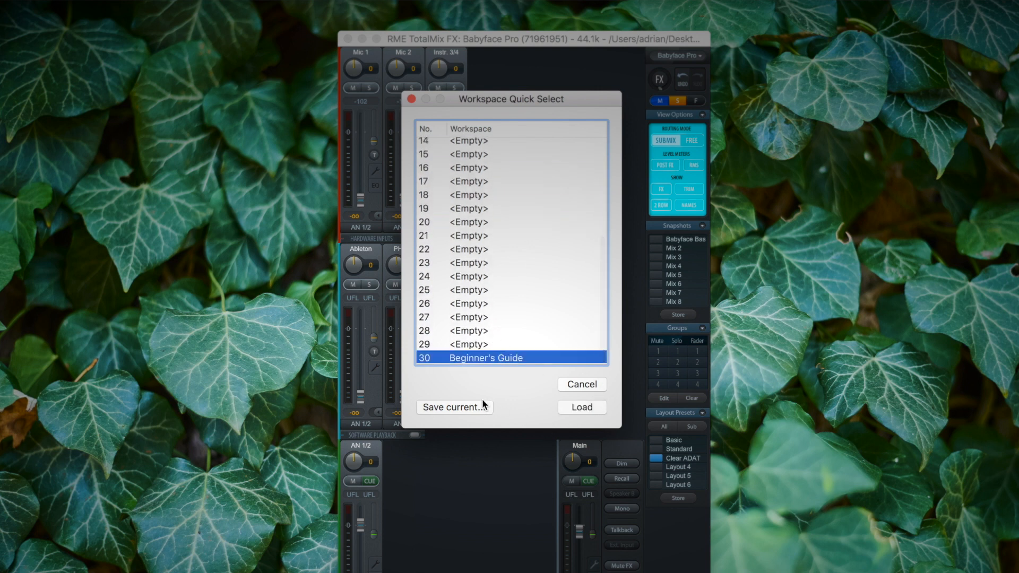
left_click(454, 407)
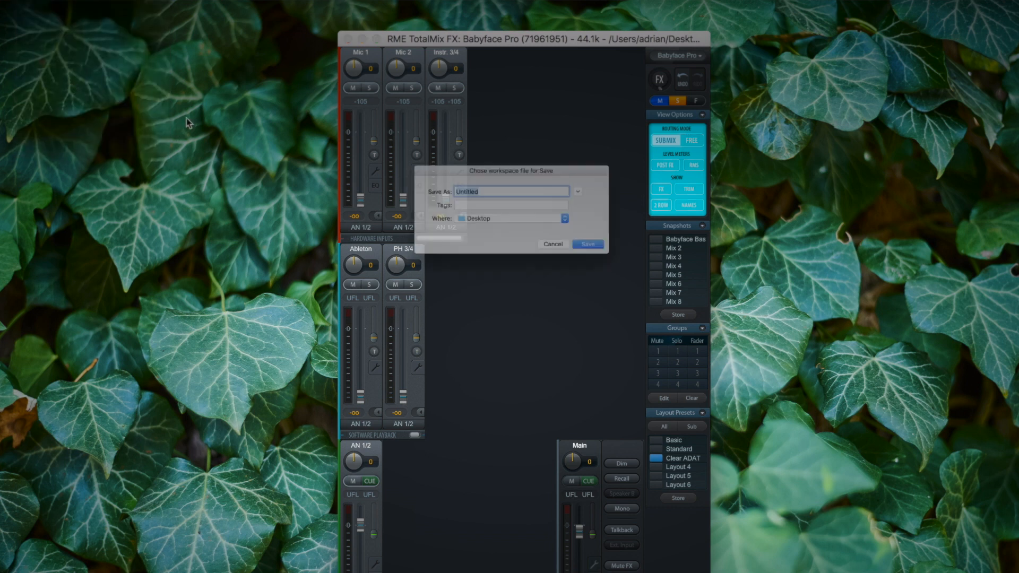
Name the workspace file 'Workspace' and save it to the Desktop
type("Wor")
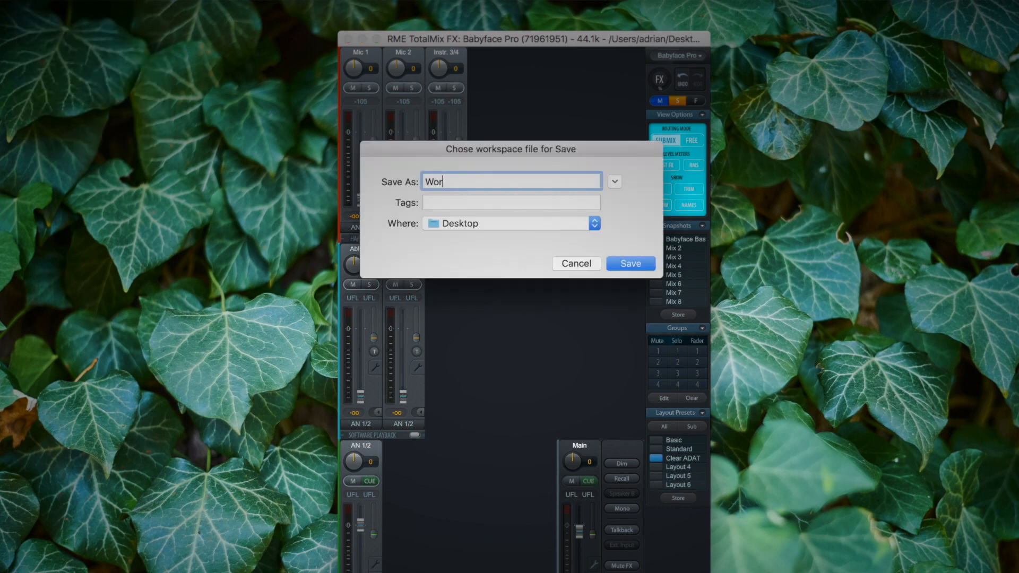
type("kspace")
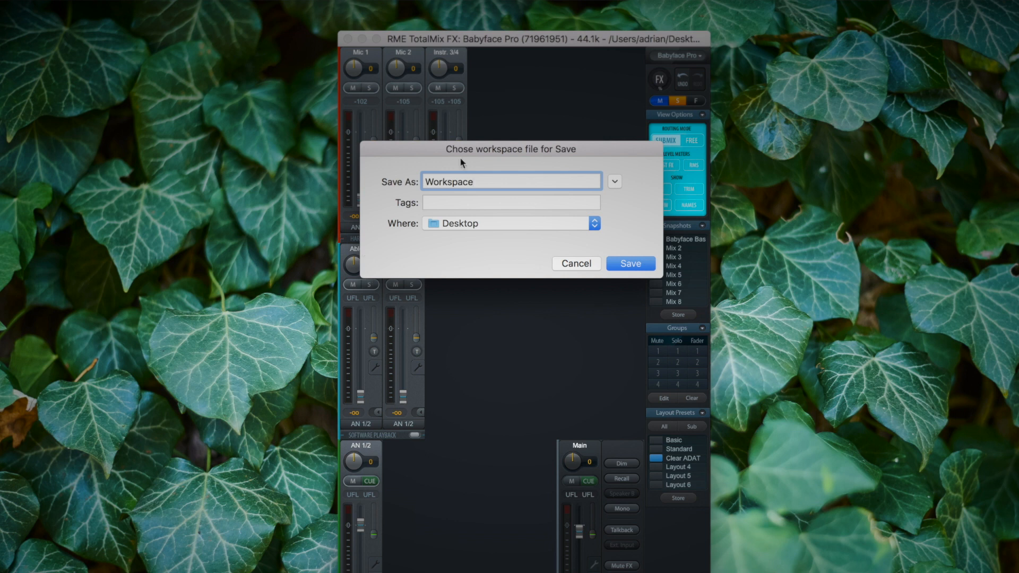
left_click(629, 263)
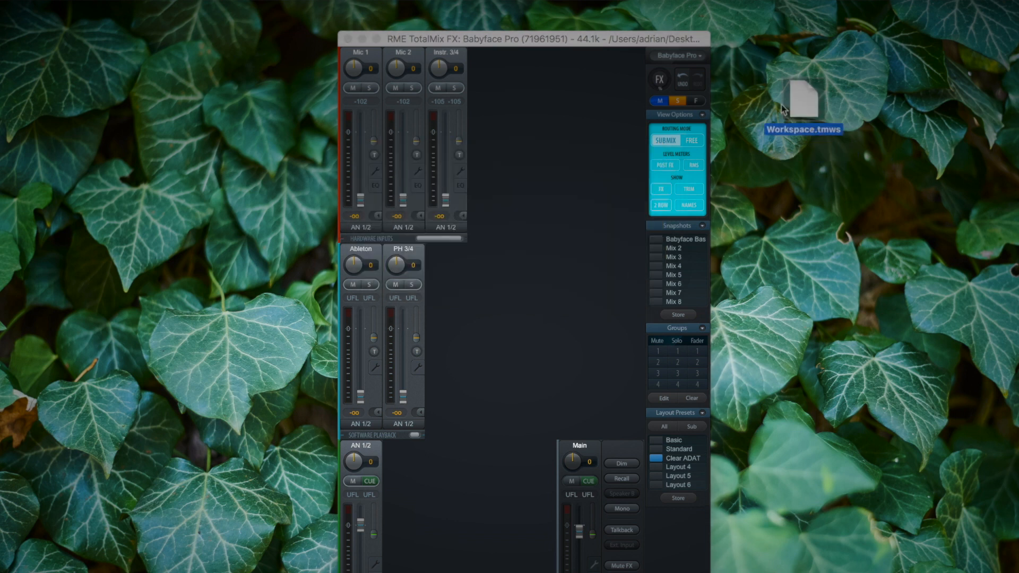
mouse_move(736, 137)
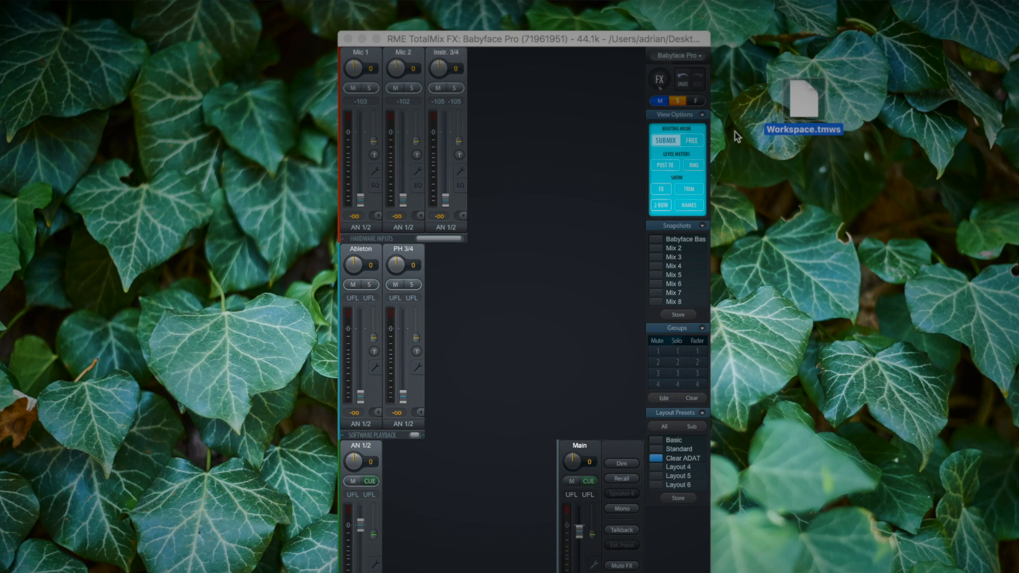